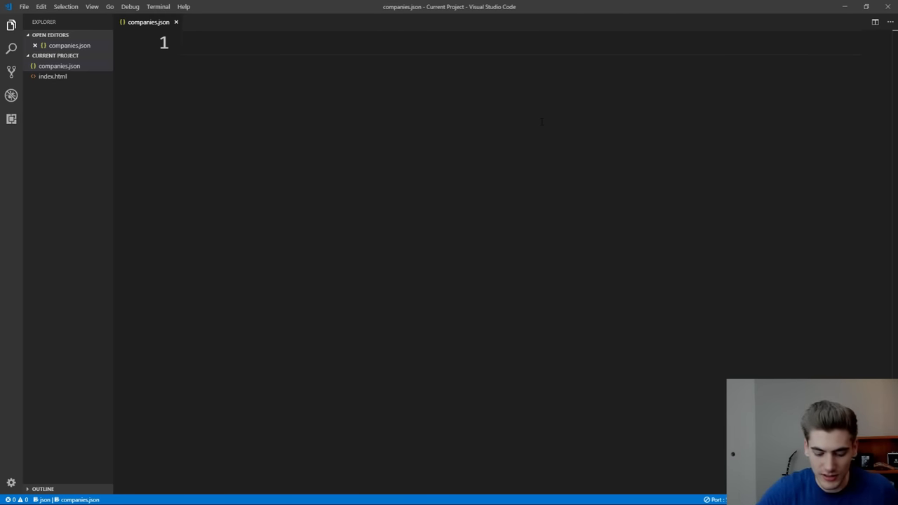
Step: Start the array with an object whose name is "Big Corporation"
text([])
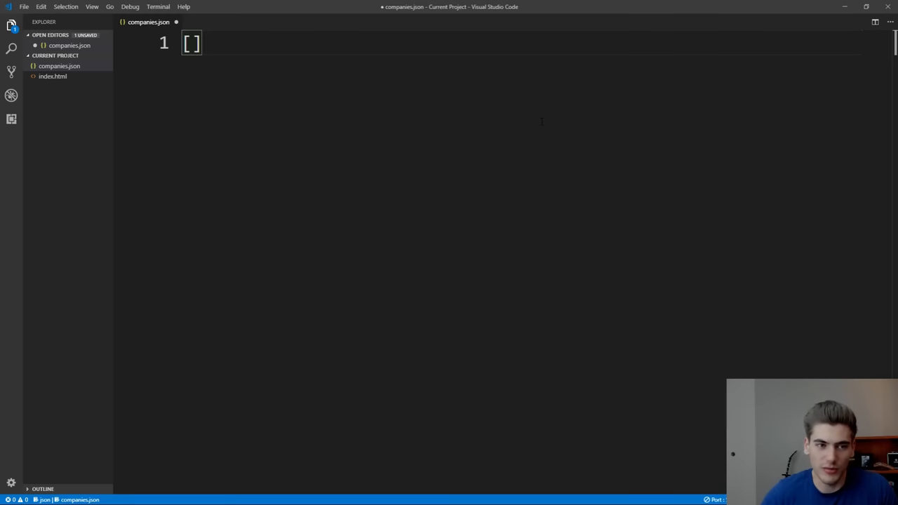
key(Enter)
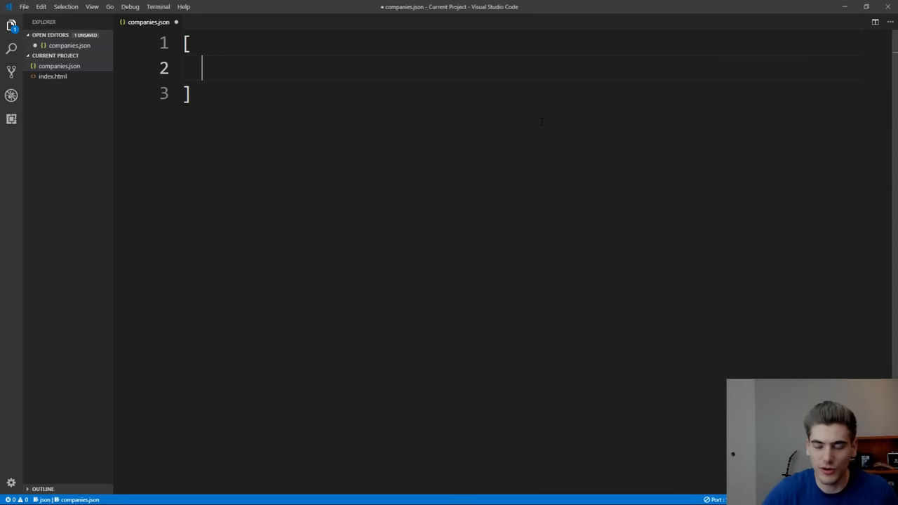
text({)
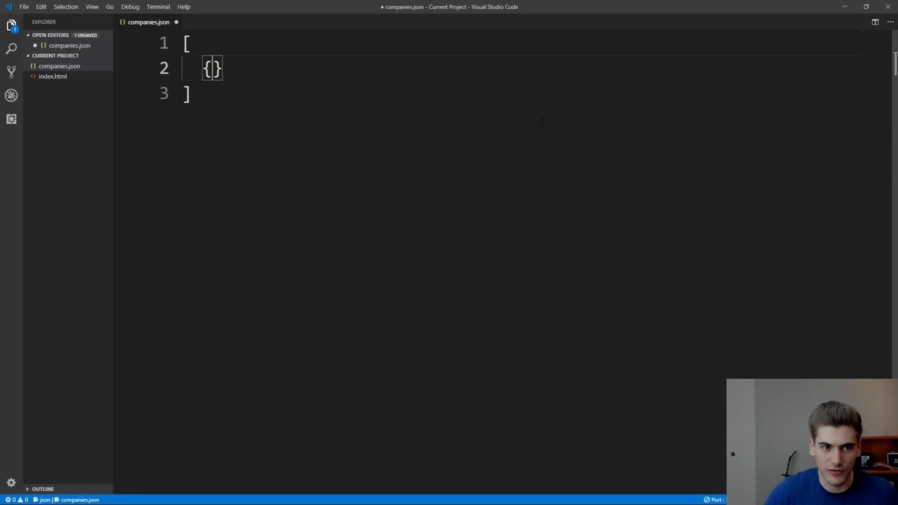
key(Enter)
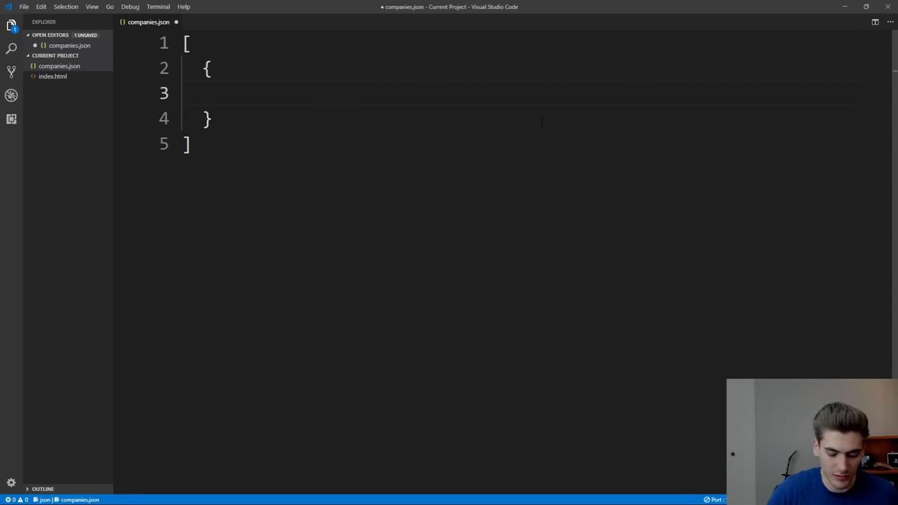
text("name")
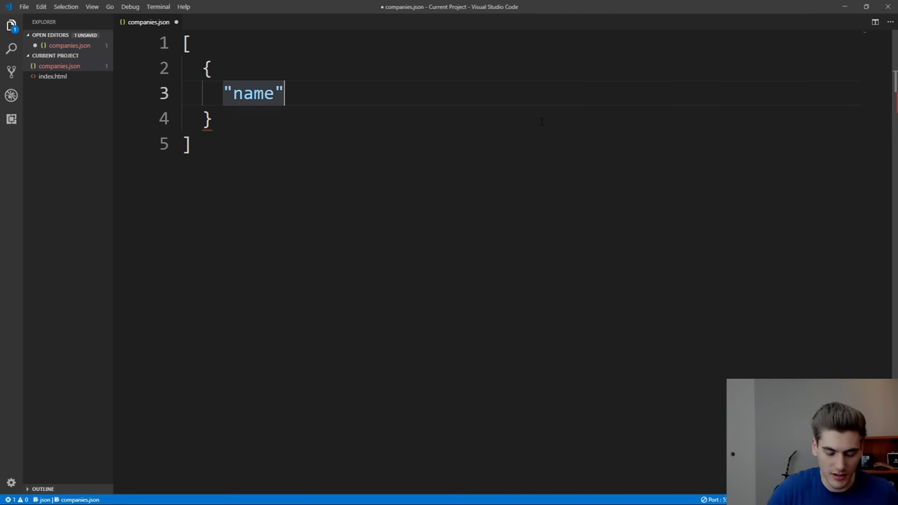
text(: "B")
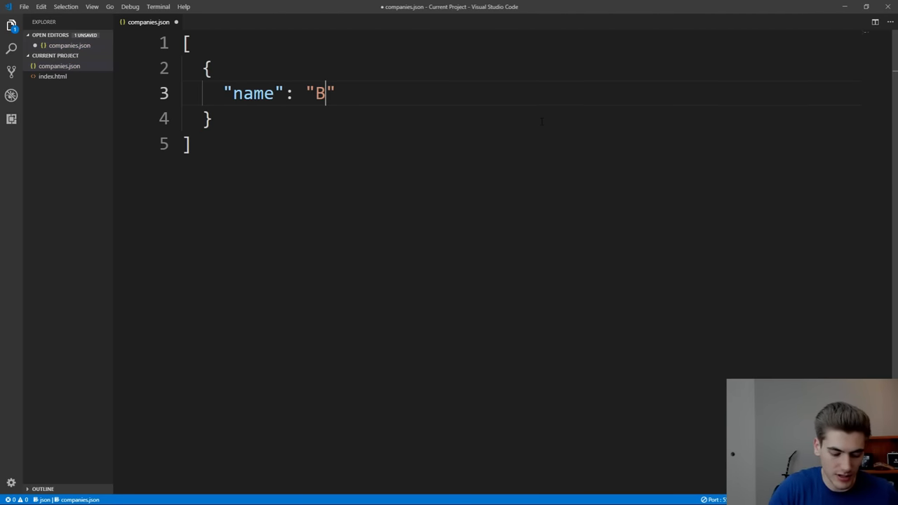
text(ig Corporatio)
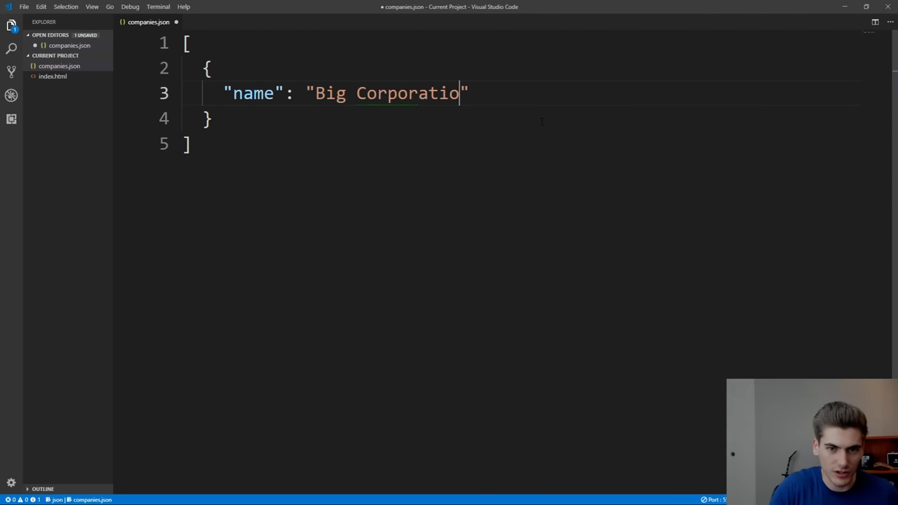
text(n,)
text(")
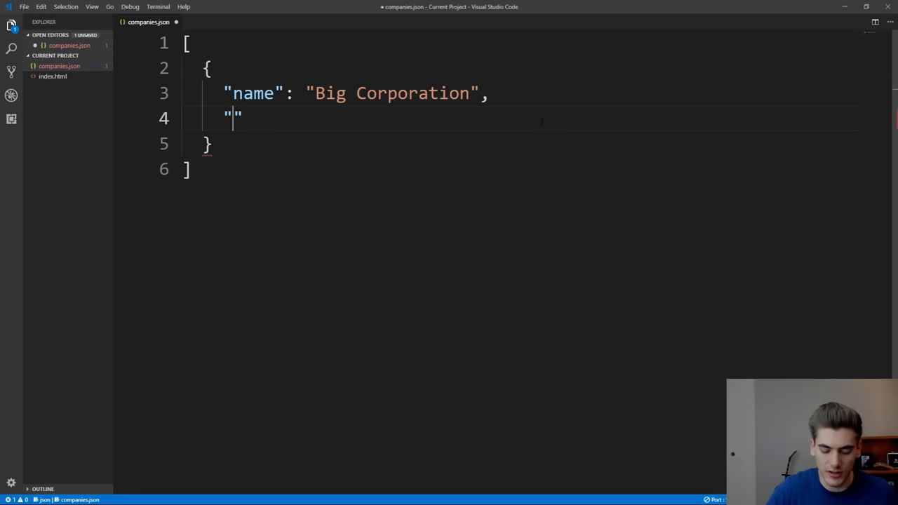
Step: Add numberOfEmployees 10000, ceo "Mary" and rating 3.6, ending the object with a comma
text(number)
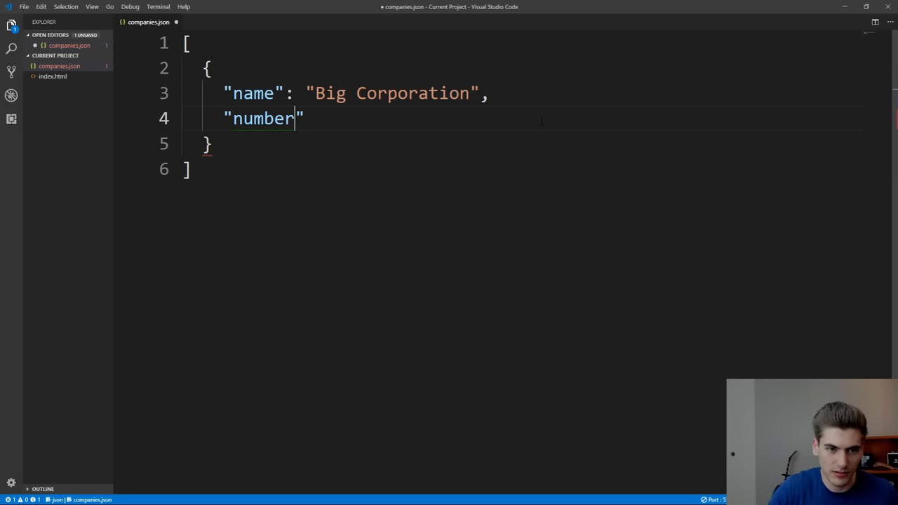
text(OfEmployee)
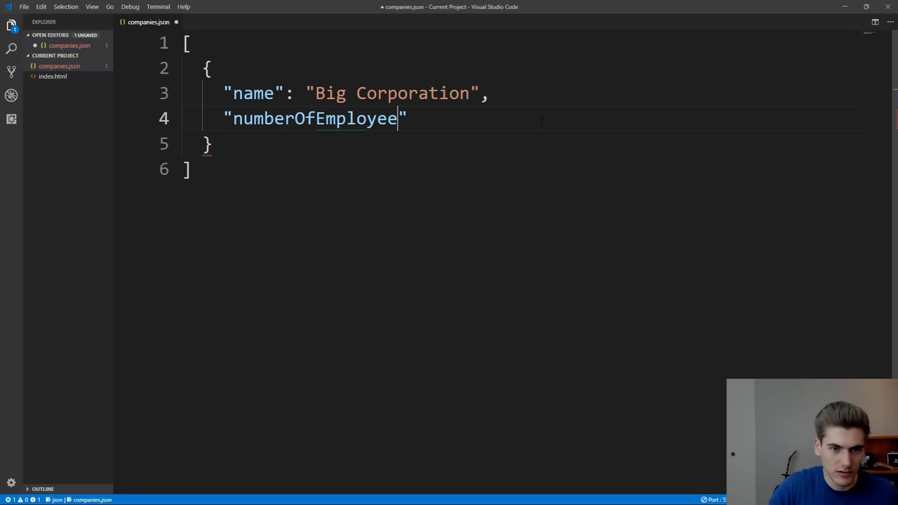
text(s":)
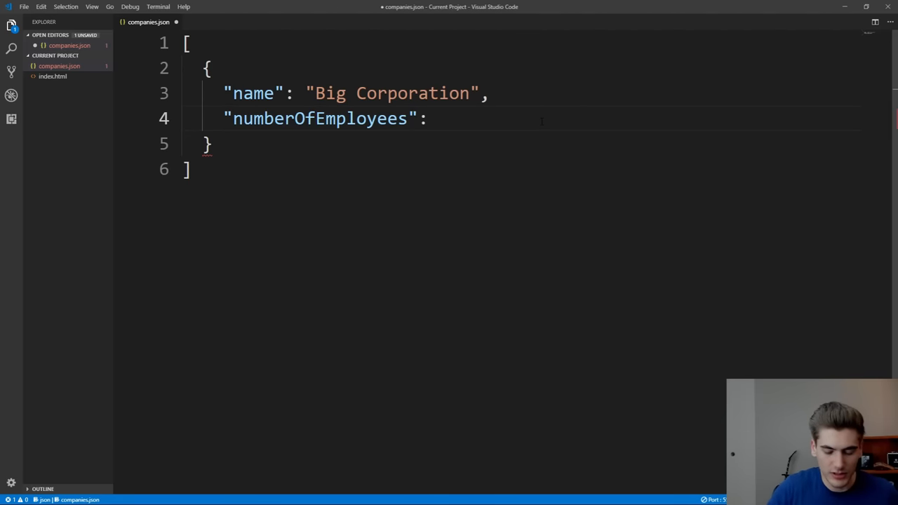
text(10000,)
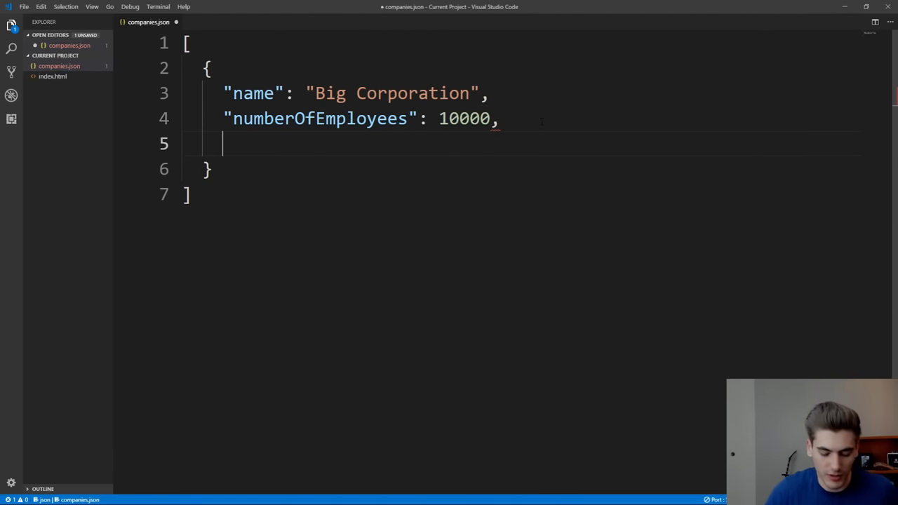
text("ceo")
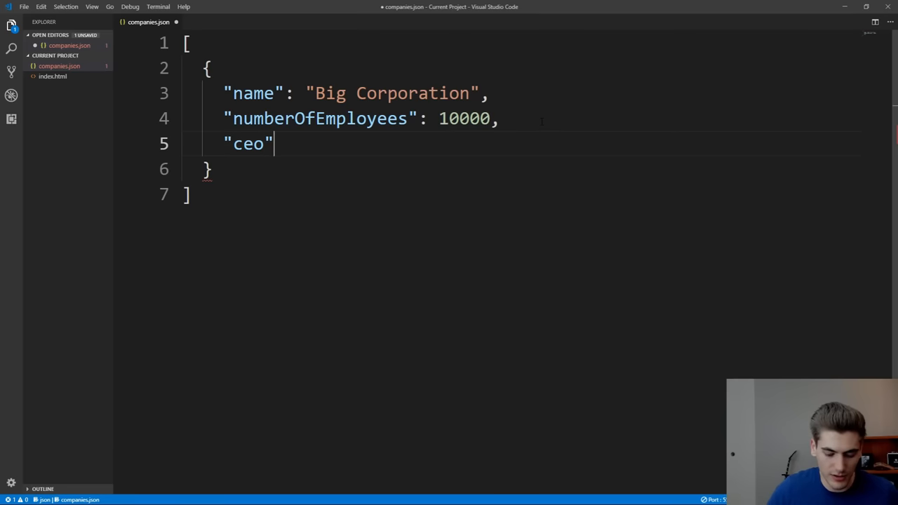
text(: "Mary",)
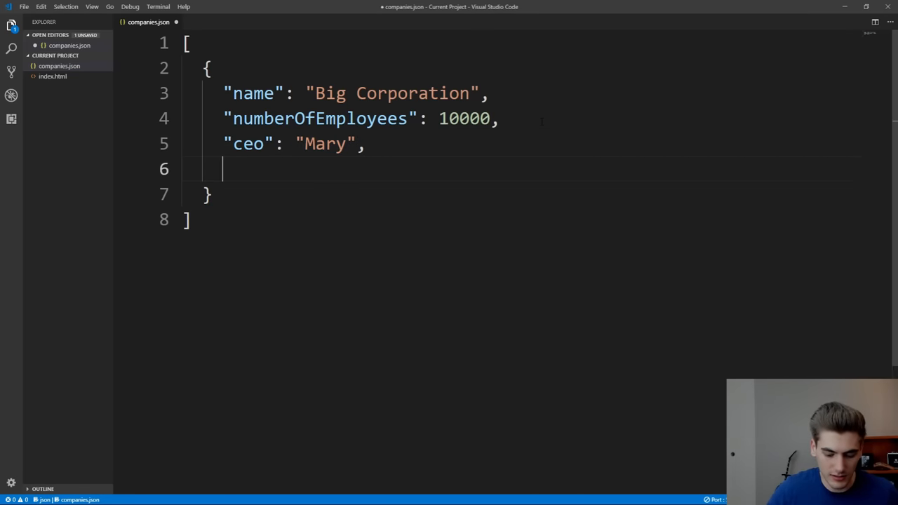
text("rating: ")
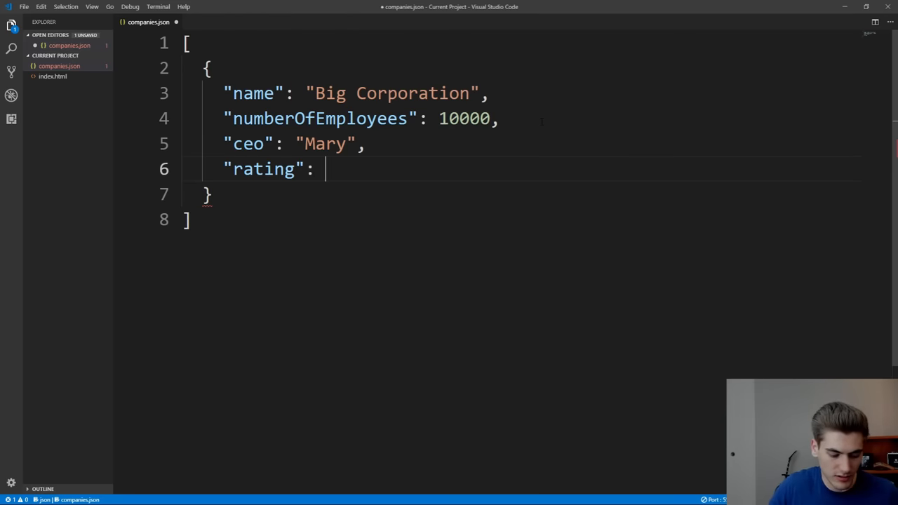
text(3.6)
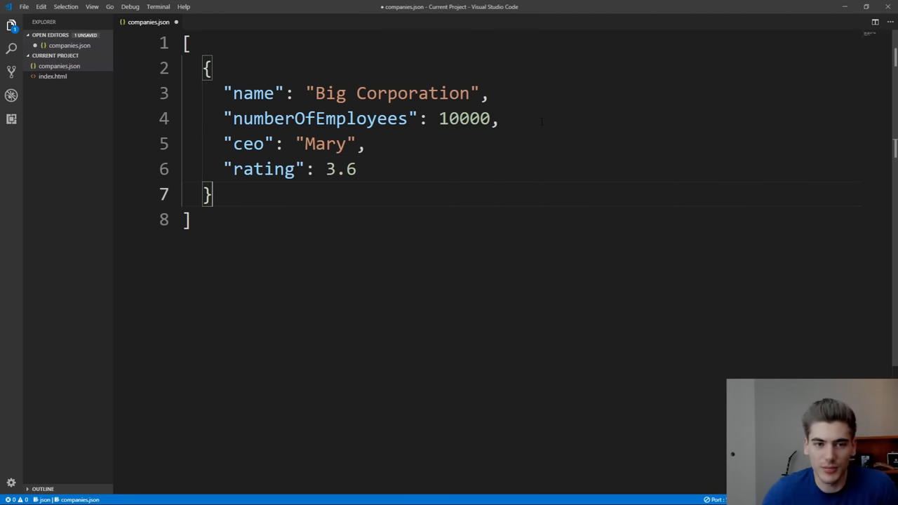
text(,)
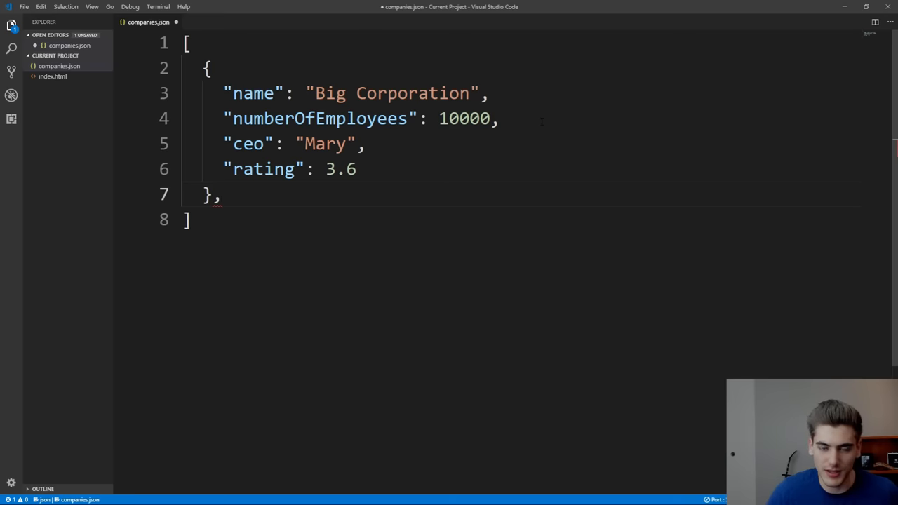
Step: Begin a second object named "Small Startup"
key(Enter)
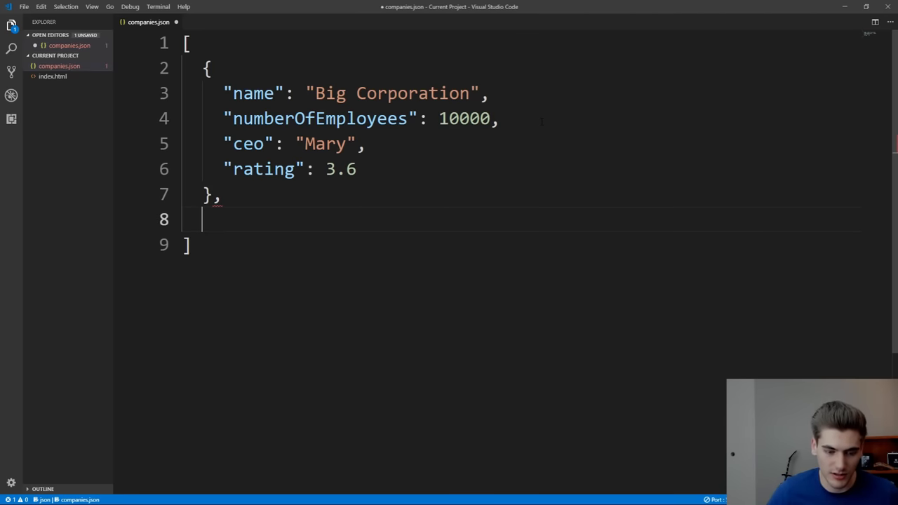
text({)
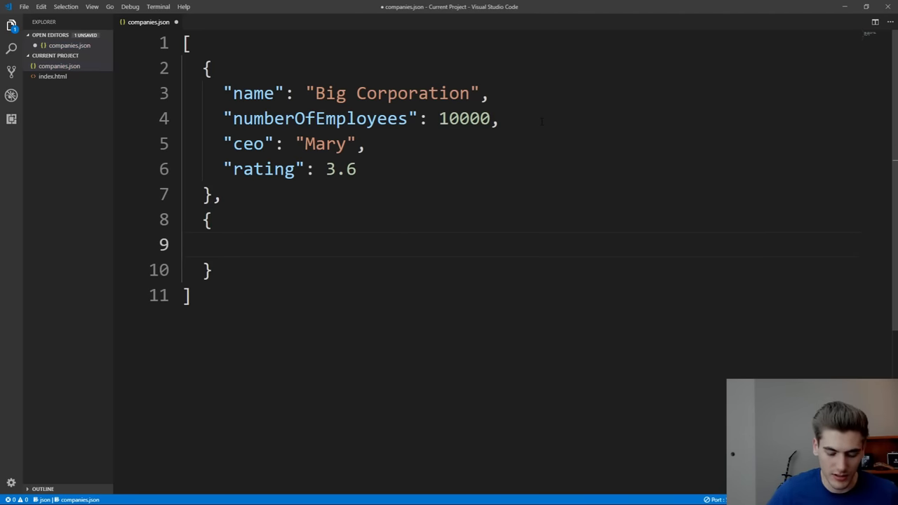
text("name")
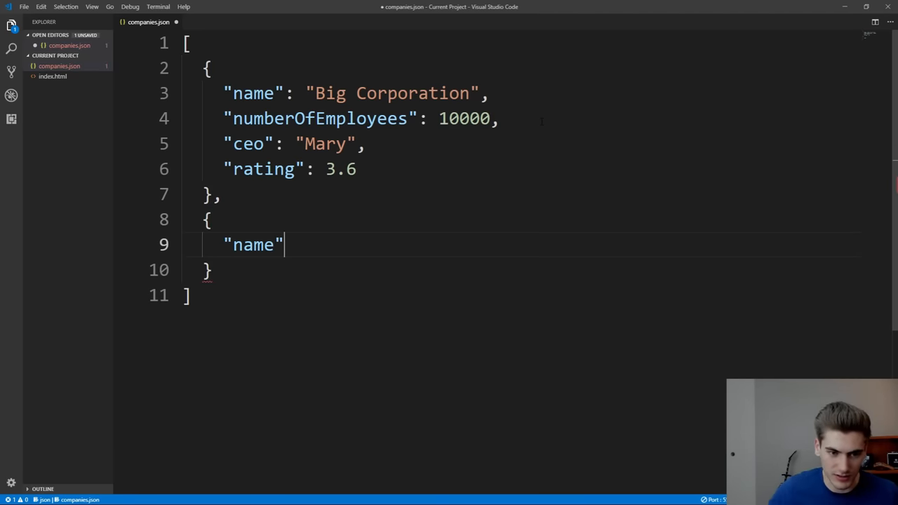
text(: "")
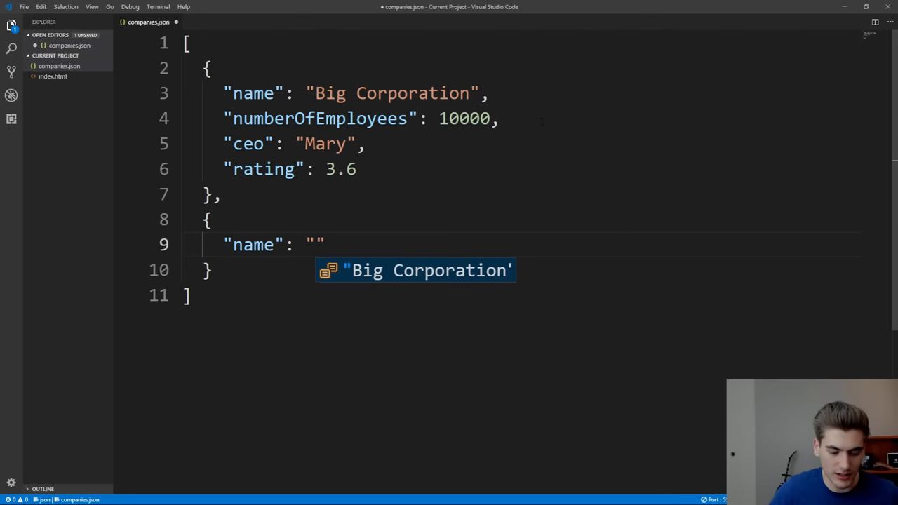
text(Small Startup)
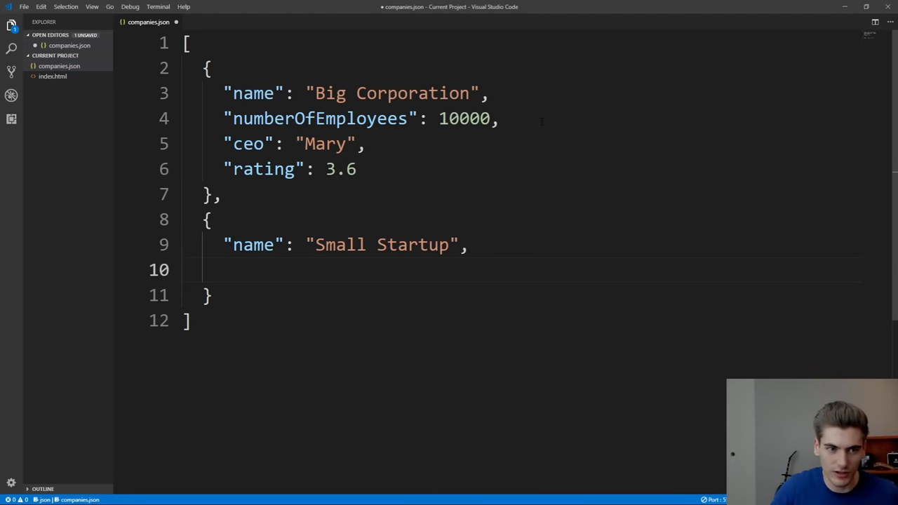
Step: Give Small Startup numberOfEmployees 3, ceo null and rating 4.3
text("numberOfEmployees":)
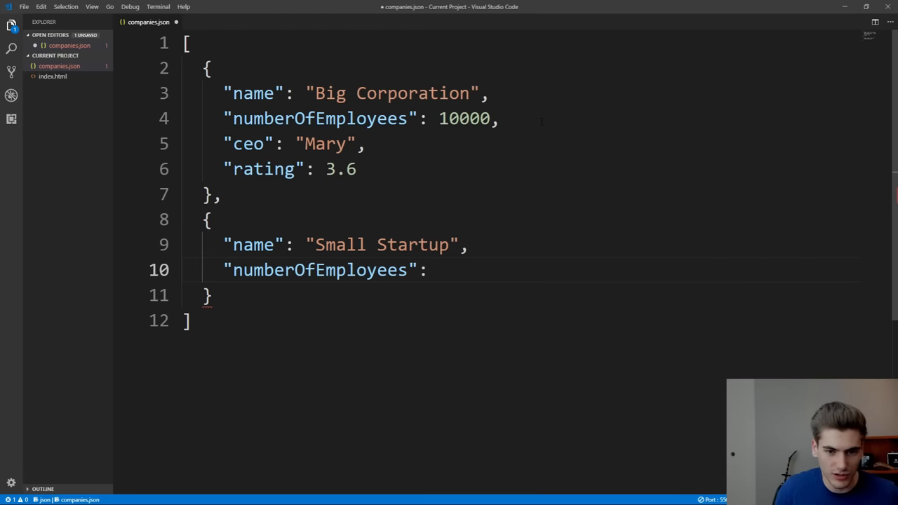
text(3,)
text("ceo":)
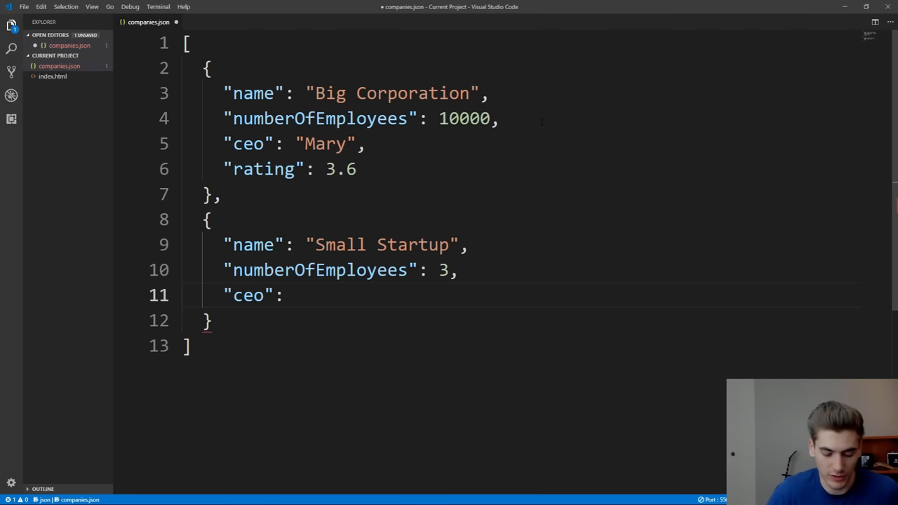
text(null)
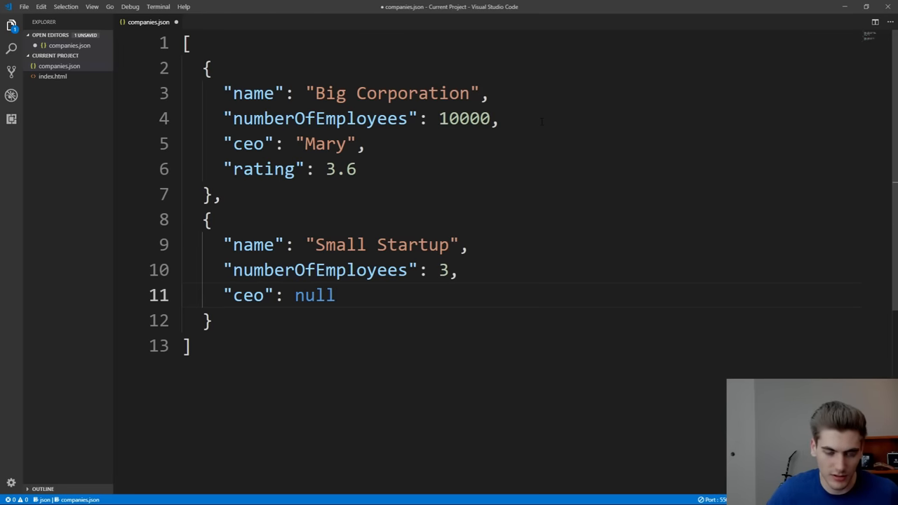
text(,)
text("rating":)
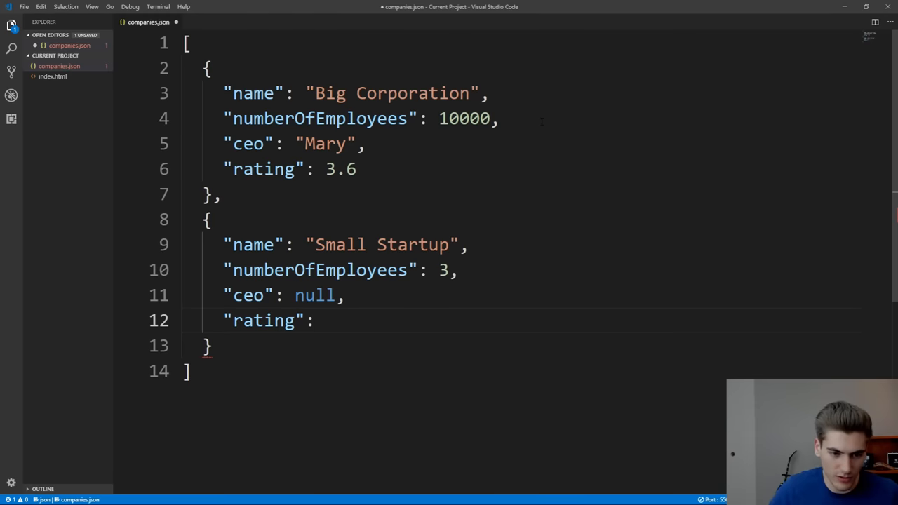
text(4.3)
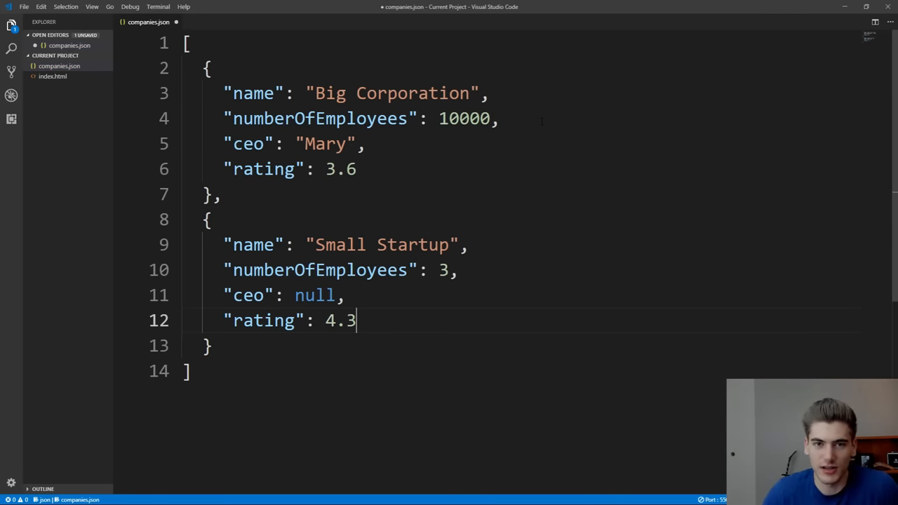
Step: Remove a stray character and save companies.json with both company objects
key(ctrl+s)
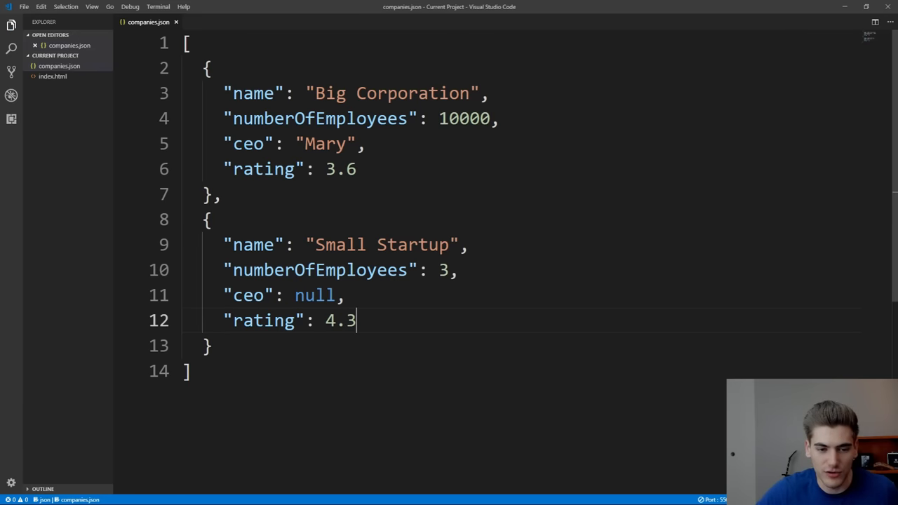
key(Backspace)
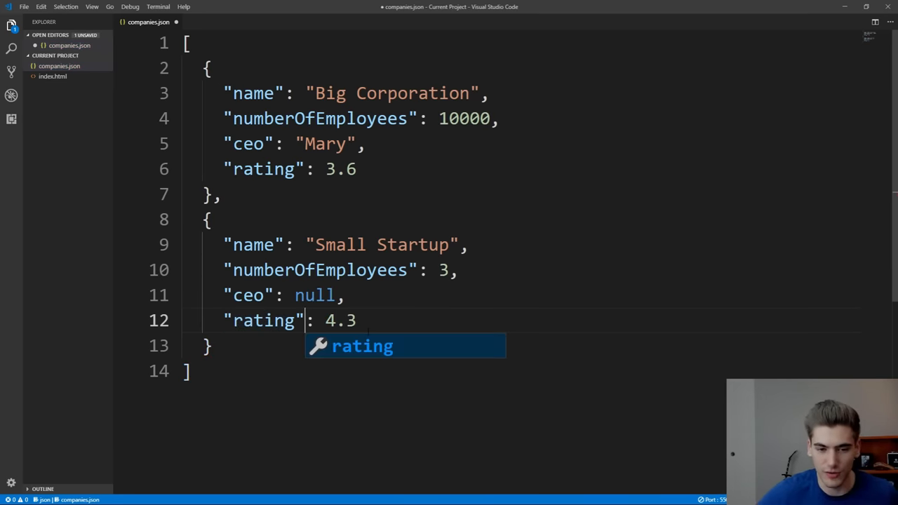
key(ctrl+s)
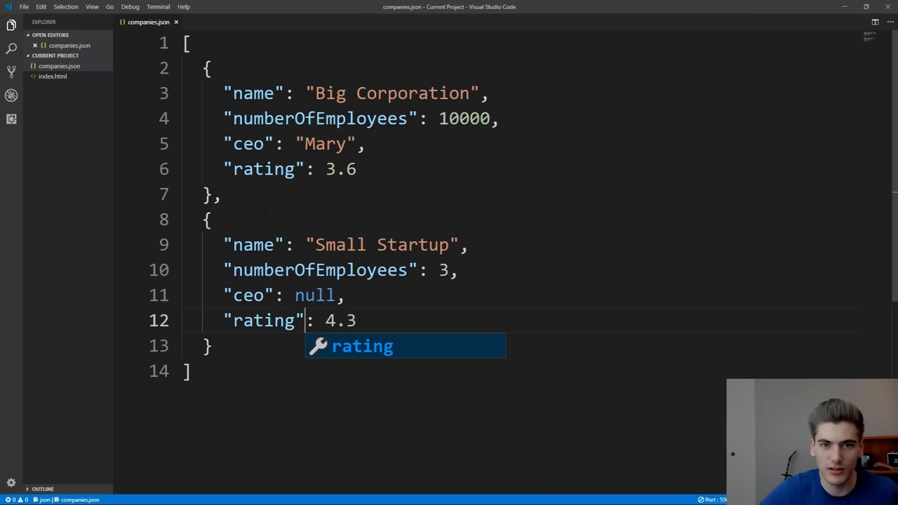
Step: In index.html assign the copied two-company array to let companies and log it with console.log
click(210, 22)
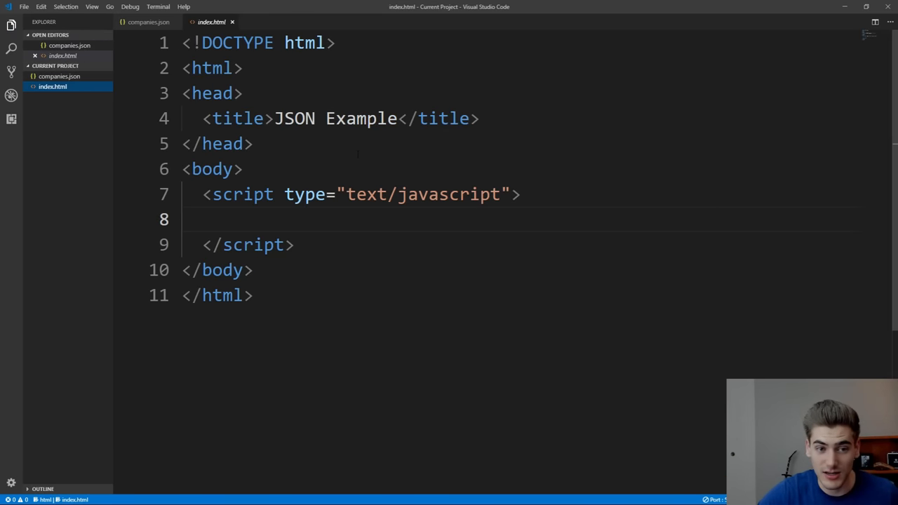
mouse_move(347, 227)
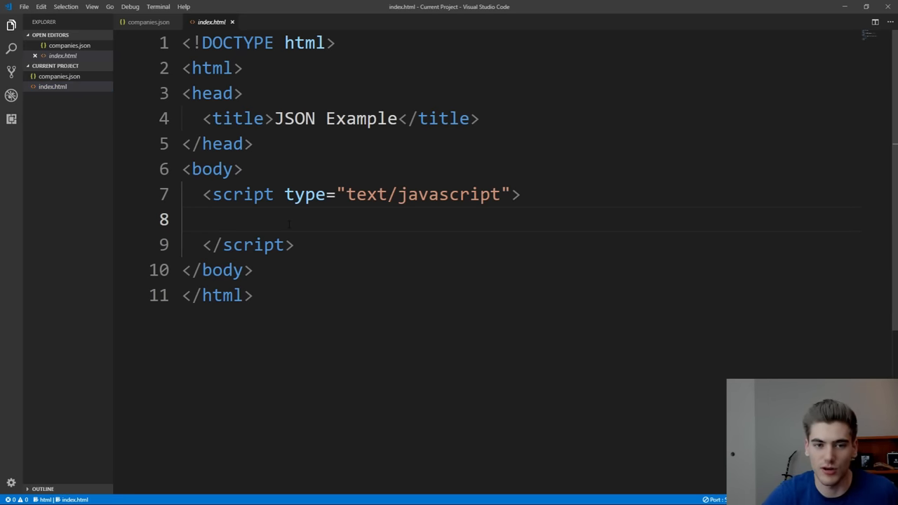
text(let)
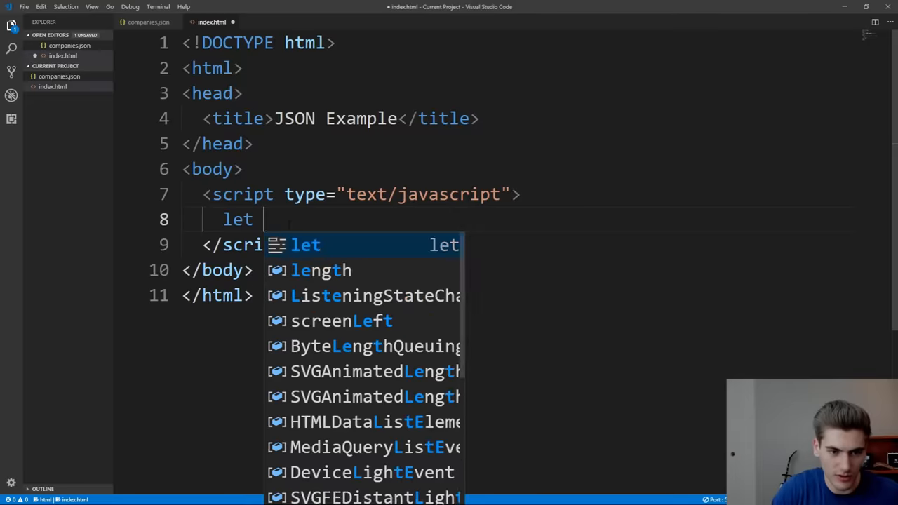
text(companies)
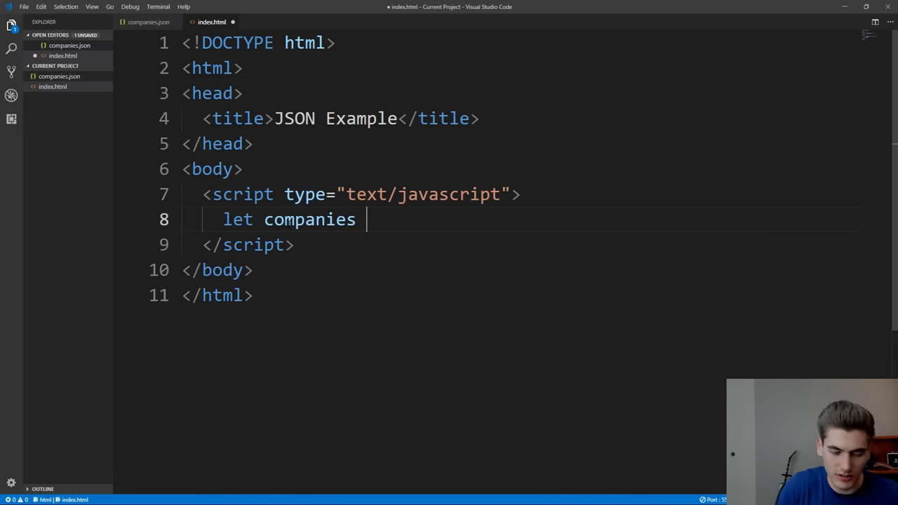
click(149, 23)
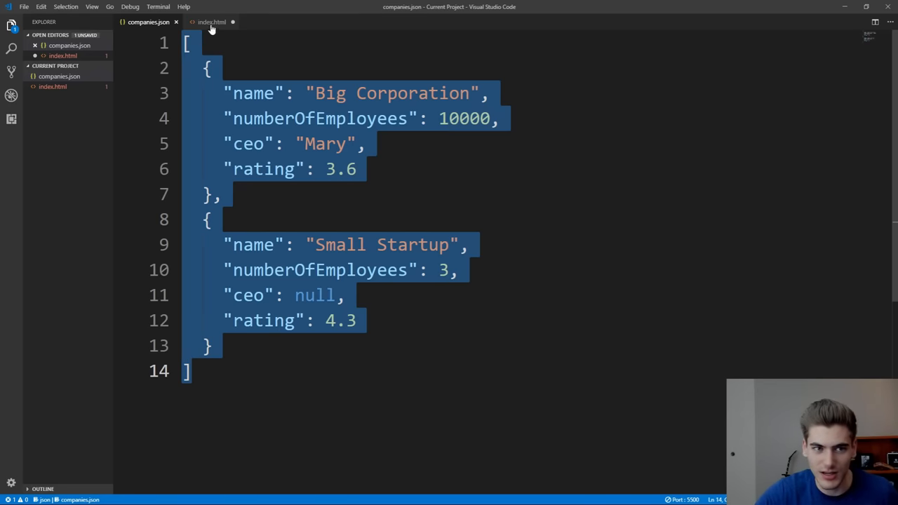
click(211, 23)
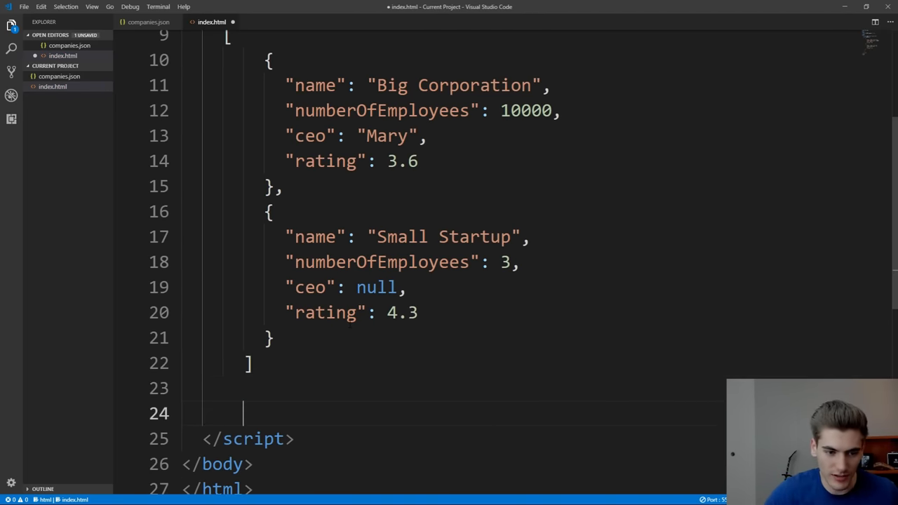
text(console.lg)
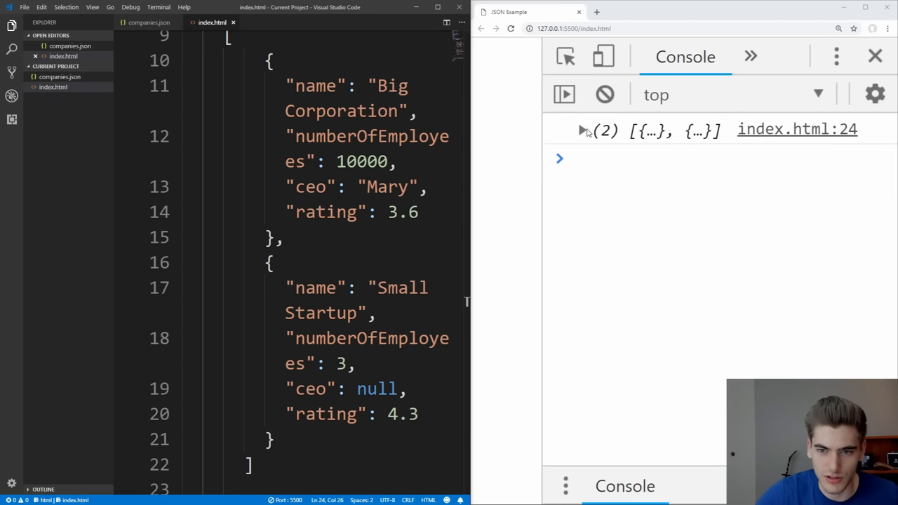
Step: Expand the logged companies array and the first company's fields in the Chrome console
click(581, 131)
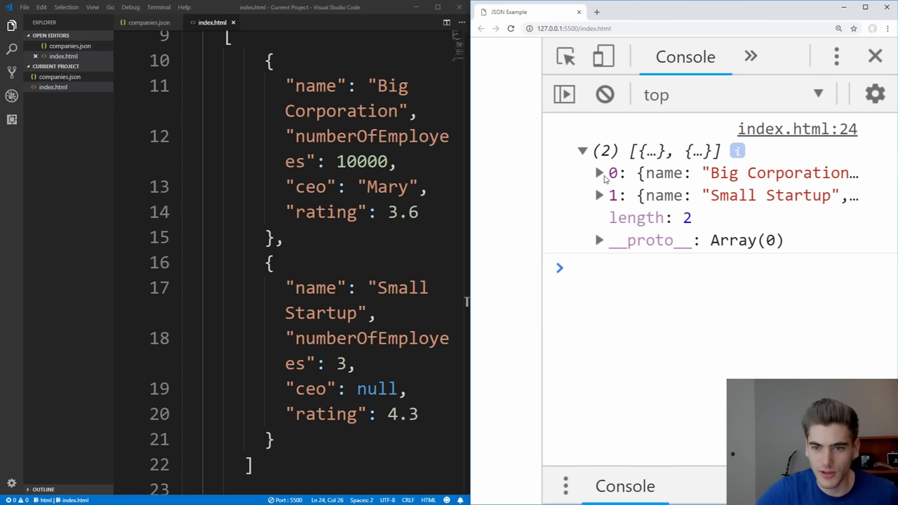
click(600, 172)
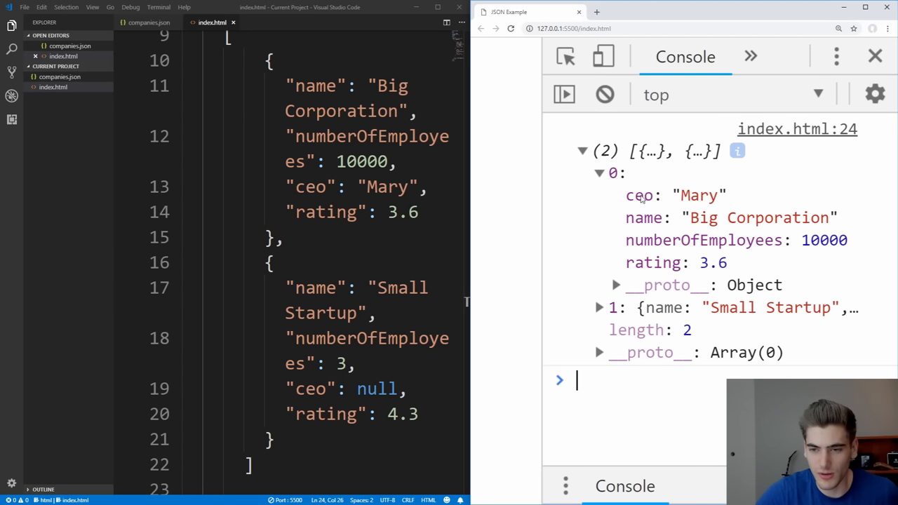
mouse_move(686, 241)
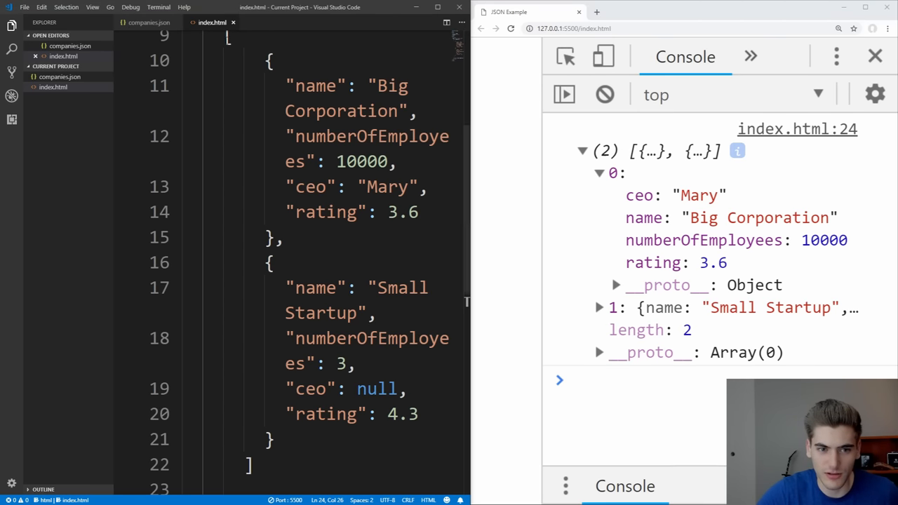
scroll(up, 3)
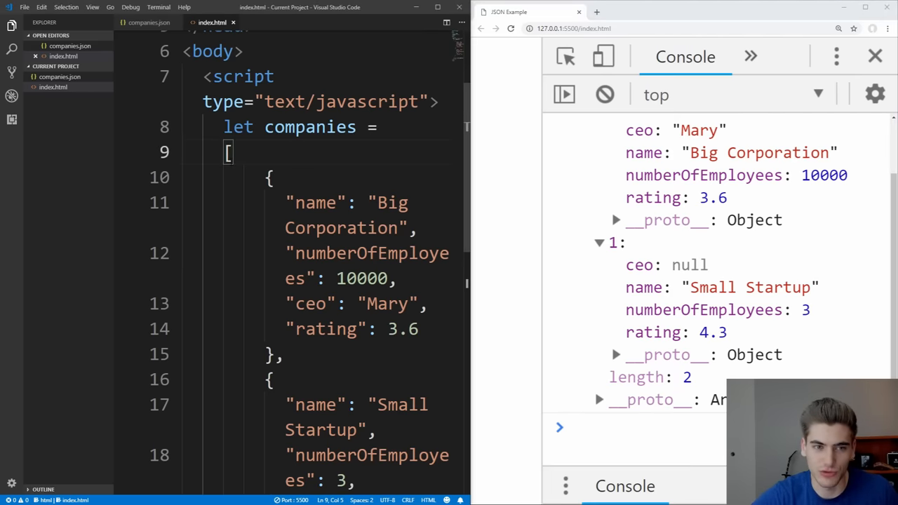
Step: Scroll through the console output now showing companies as a plain JSON string
scroll(down, 3)
text(]`)
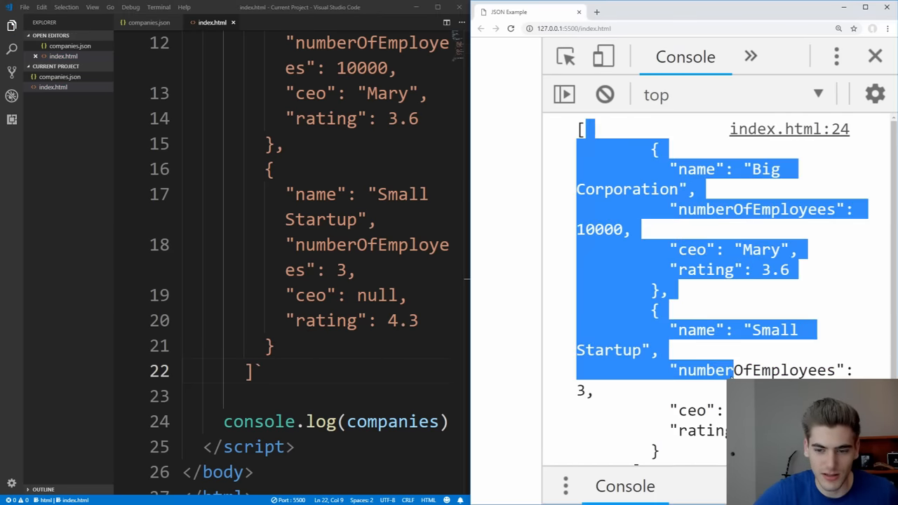
scroll(down, 3)
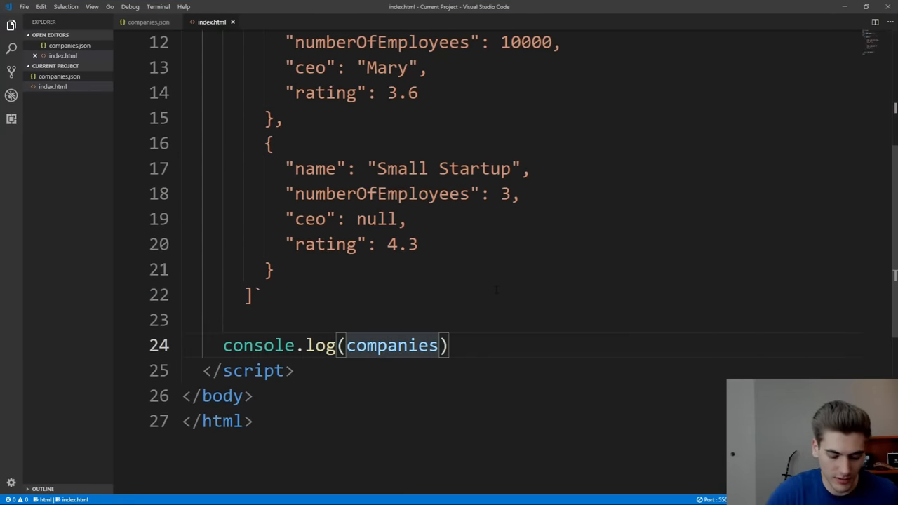
Step: Wrap companies in JSON.parse, save, and expand the parsed array and its first object in the console
text(JSON.parse()
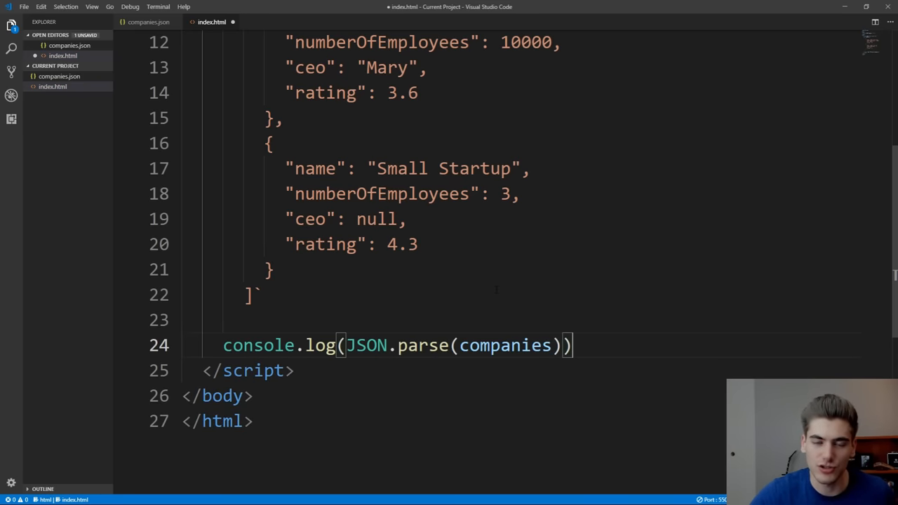
key(ctrl+s)
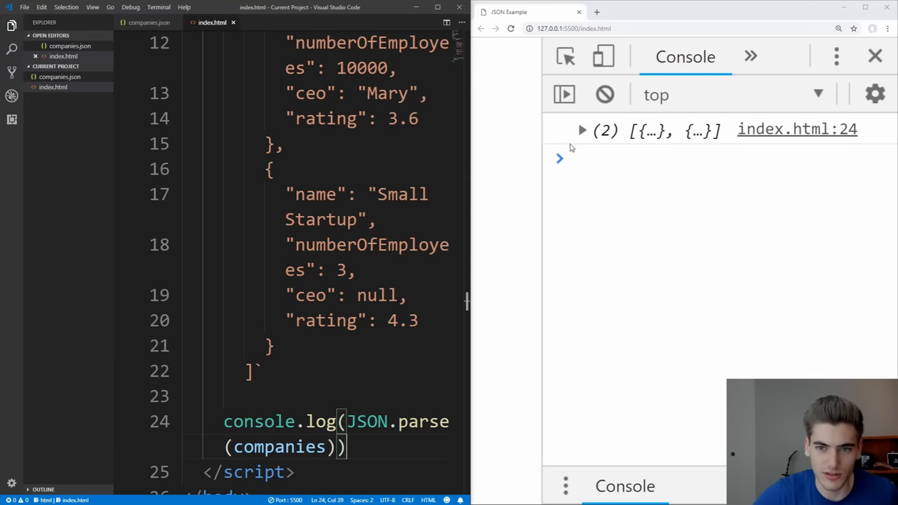
click(581, 129)
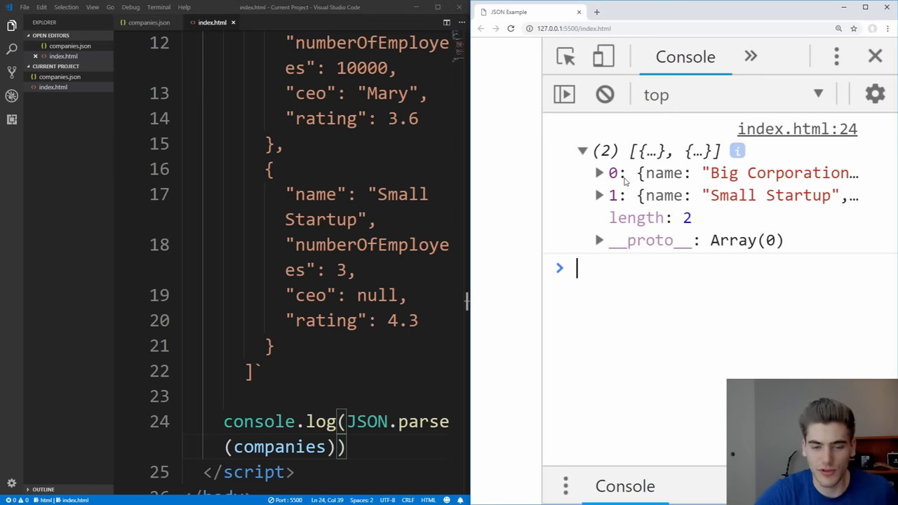
scroll(up, 3)
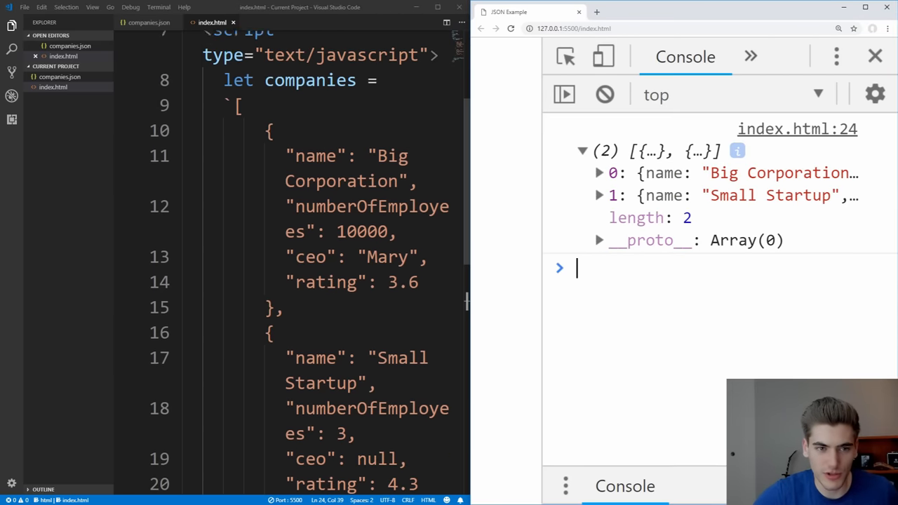
scroll(down, 3)
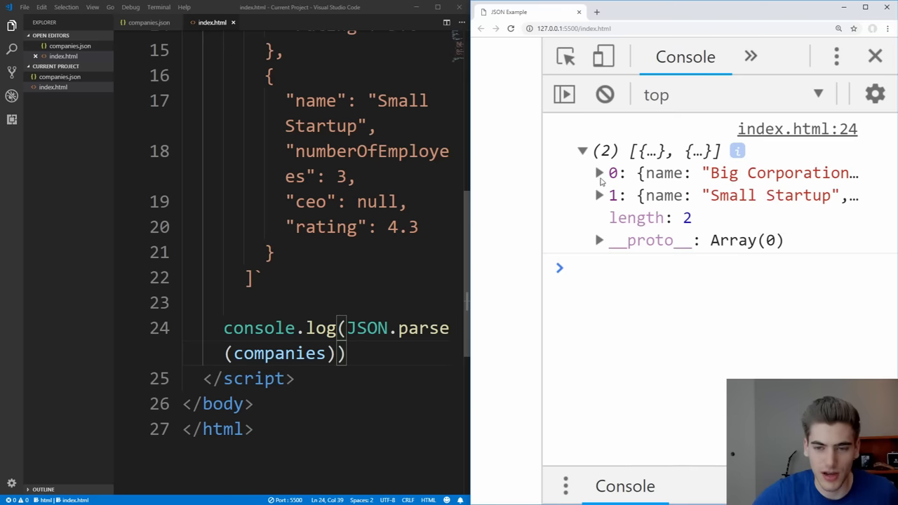
click(599, 173)
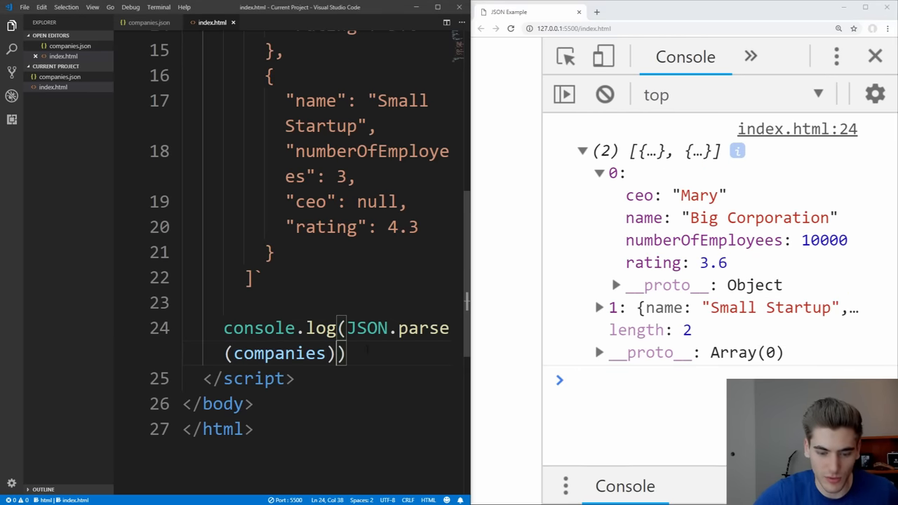
Step: Log JSON.parse(companies)[0].name, then index 1 for Small Startup, and return to companies.json
text([0])
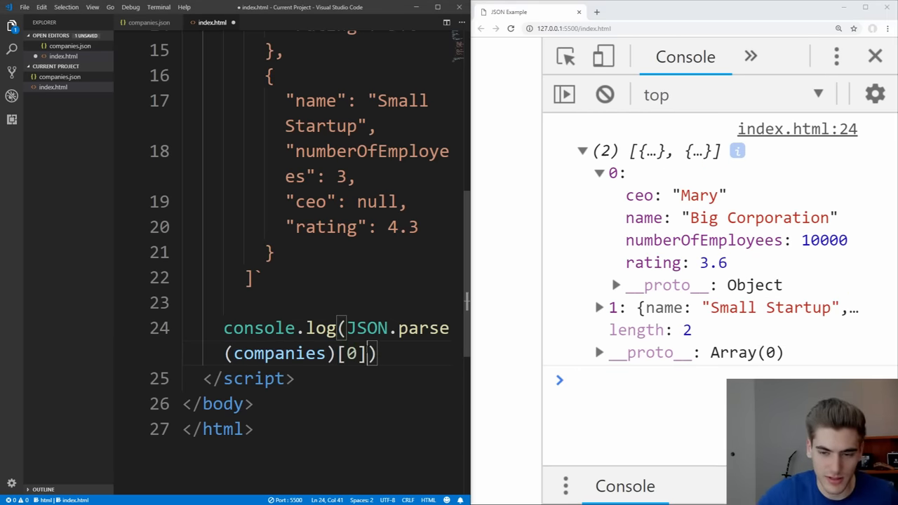
text(.name)
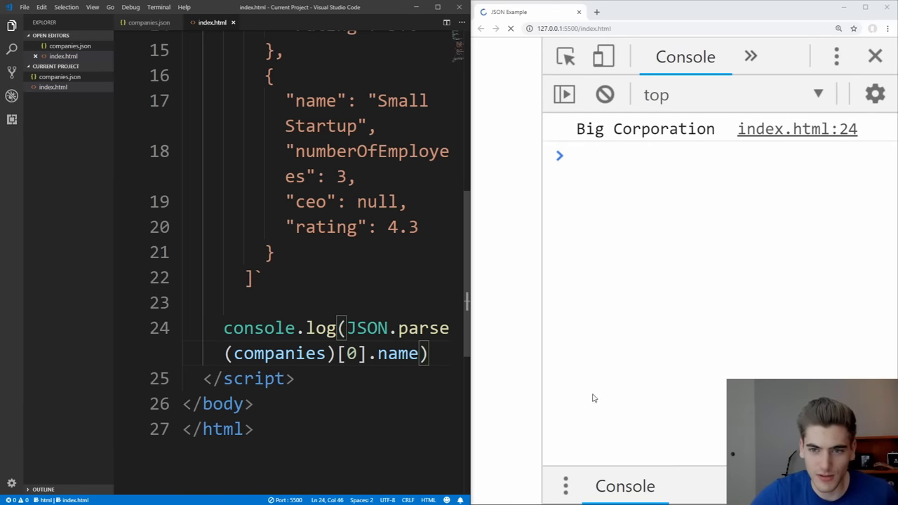
double_click(640, 129)
text(1)
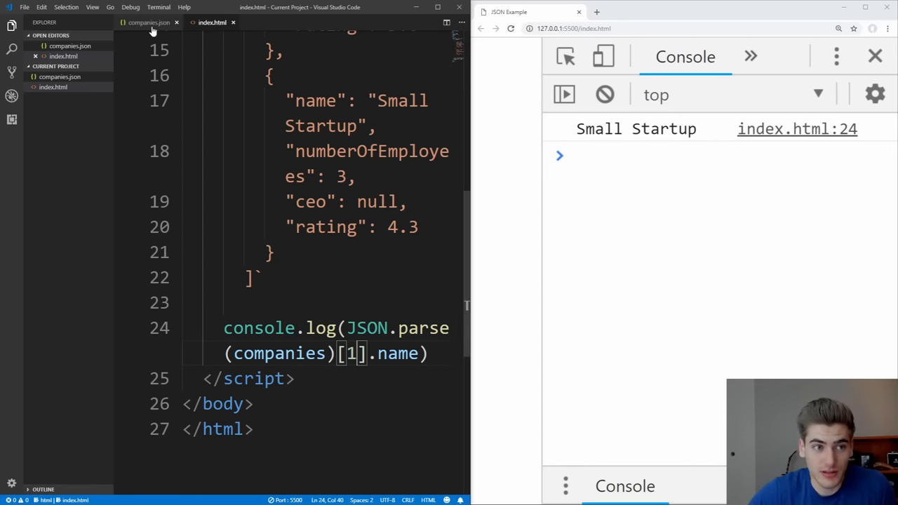
click(149, 23)
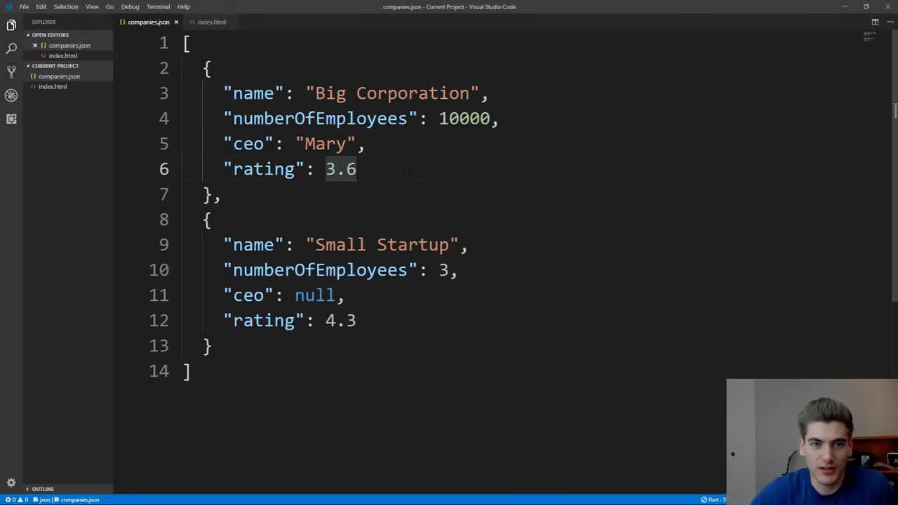